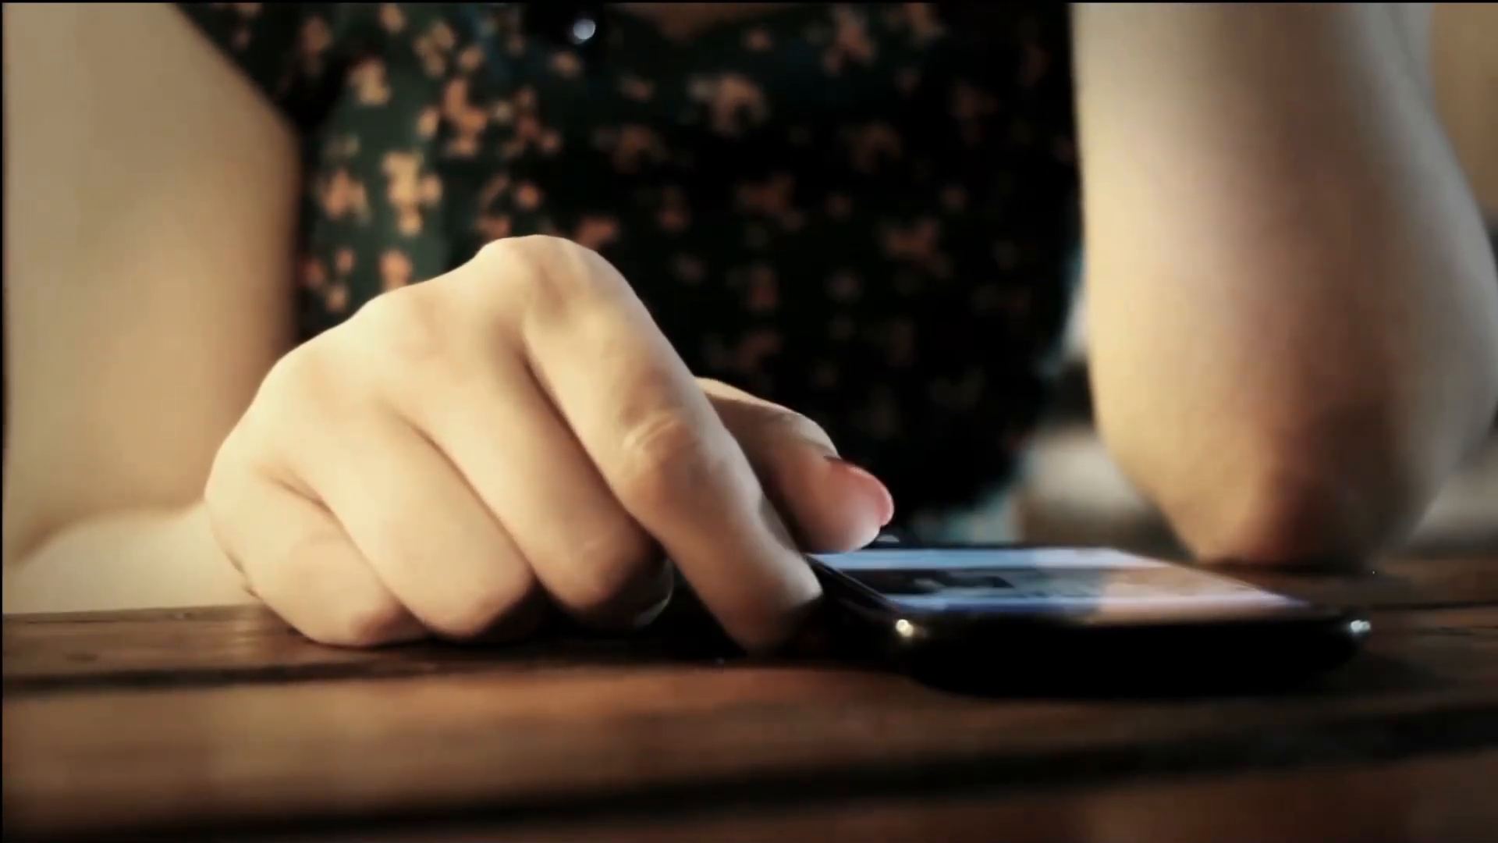
click(879, 536)
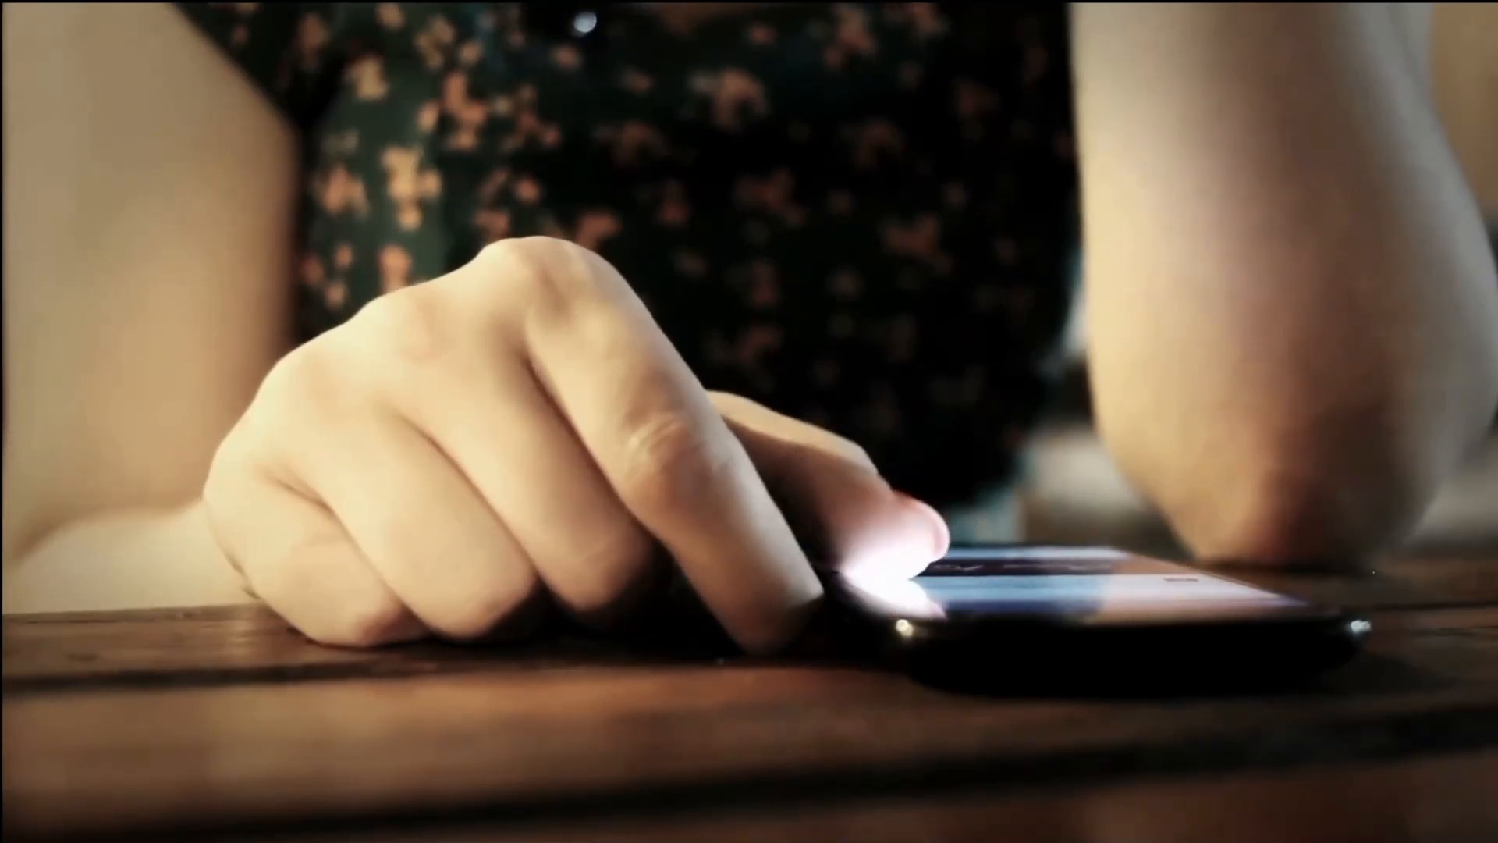